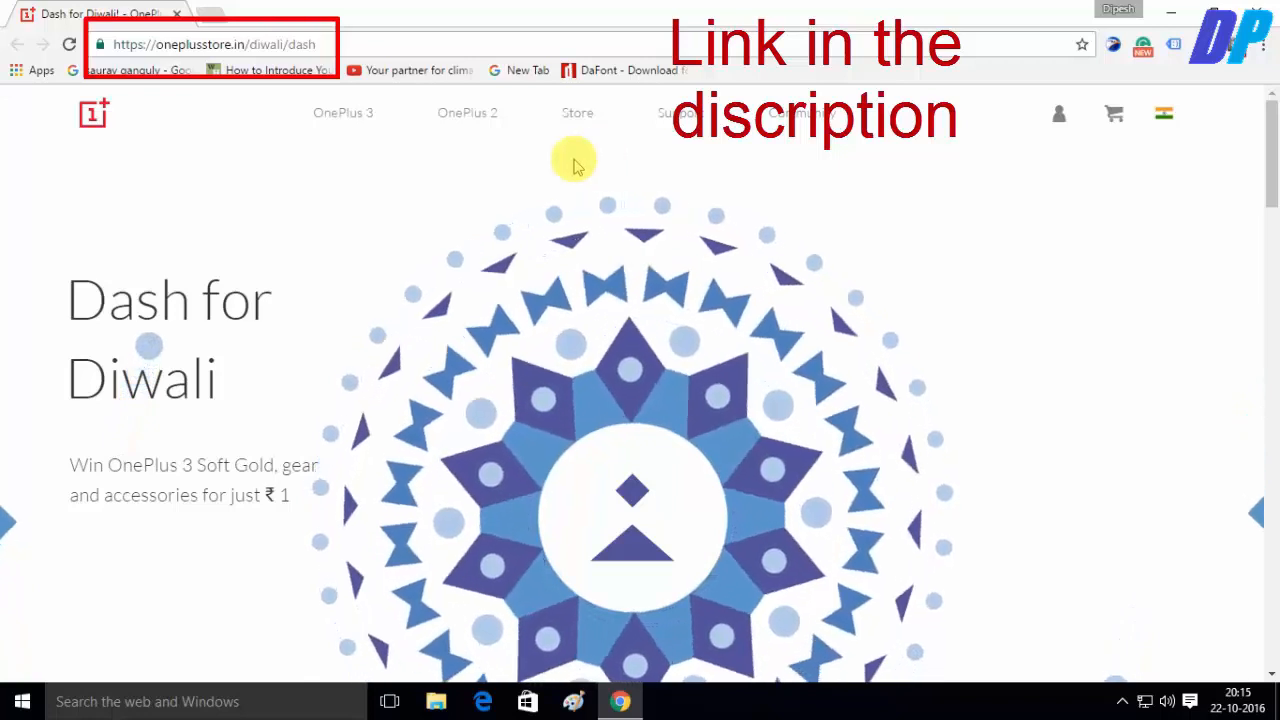
Read the Dash for Diwali heading, tagline and game rules, then close the rules.
click(220, 47)
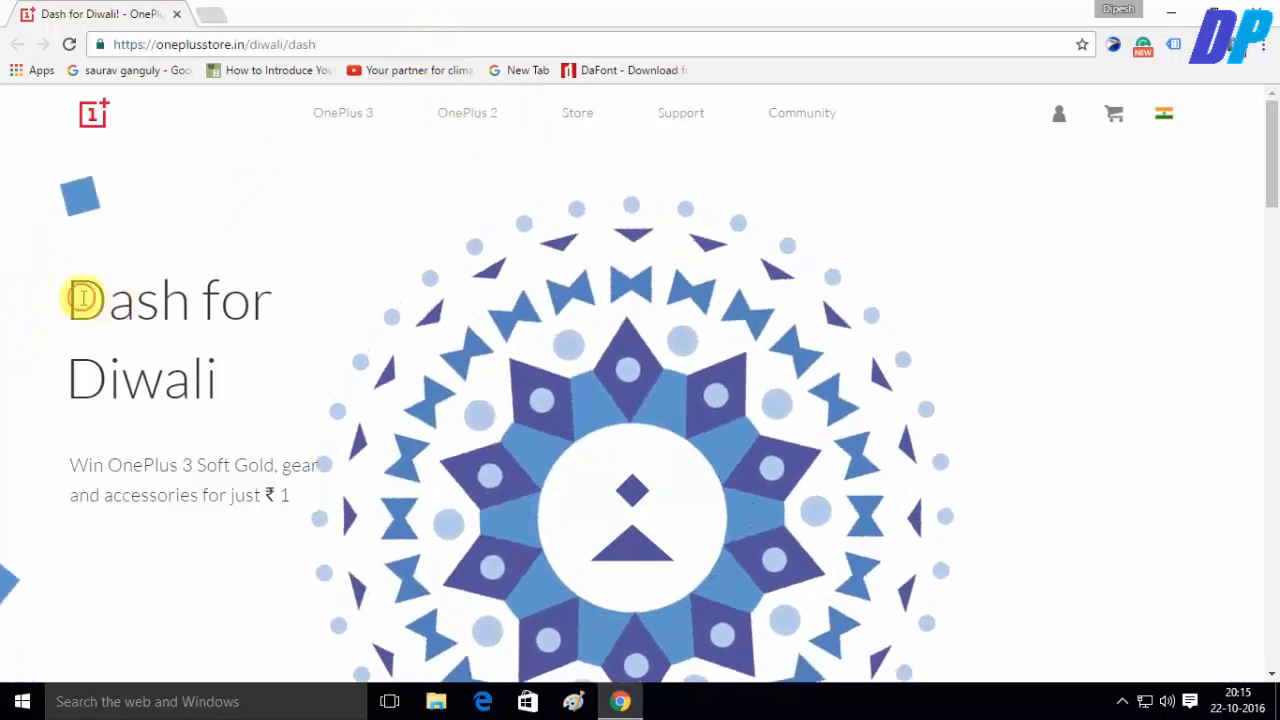
scroll(down, 3)
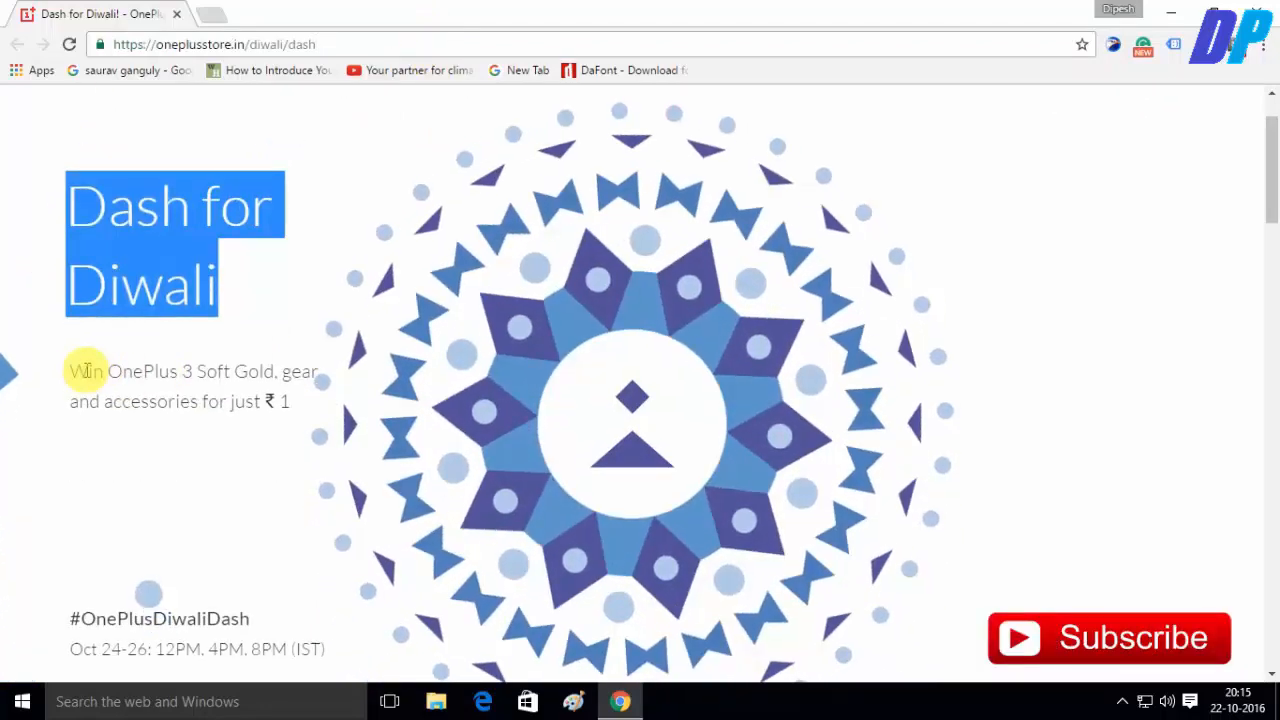
drag(82, 371, 283, 371)
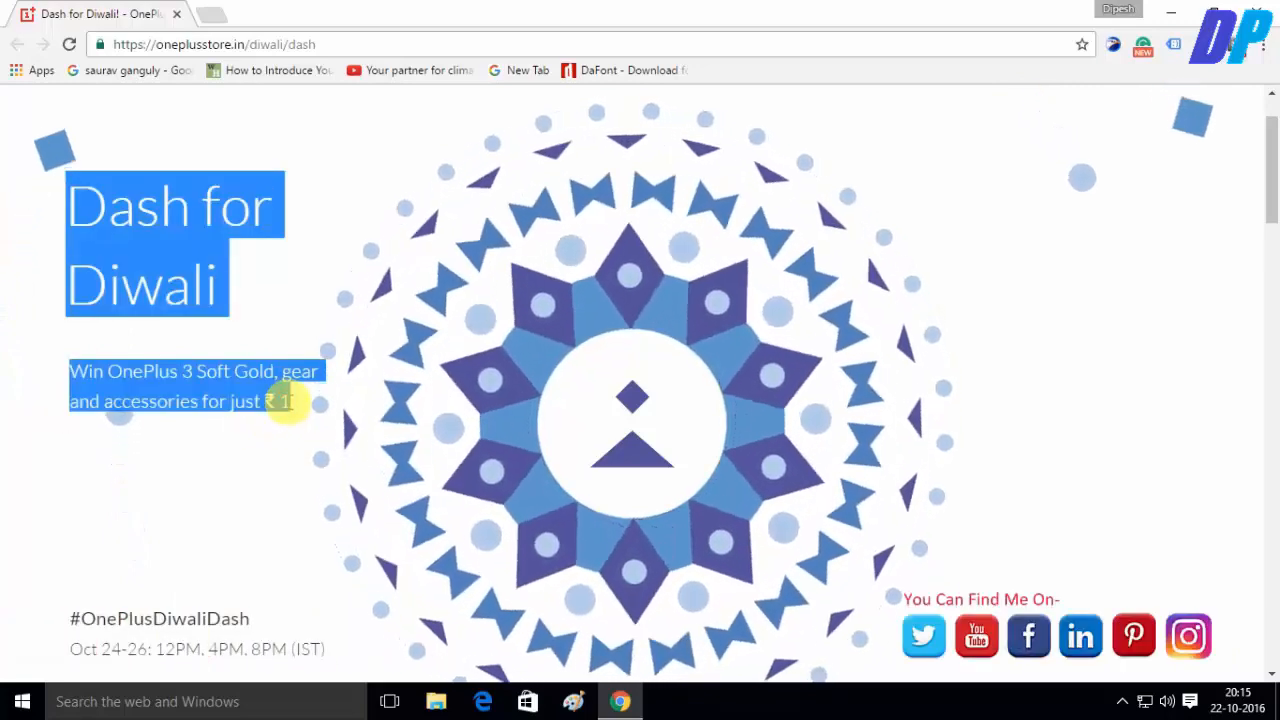
scroll(down, 3)
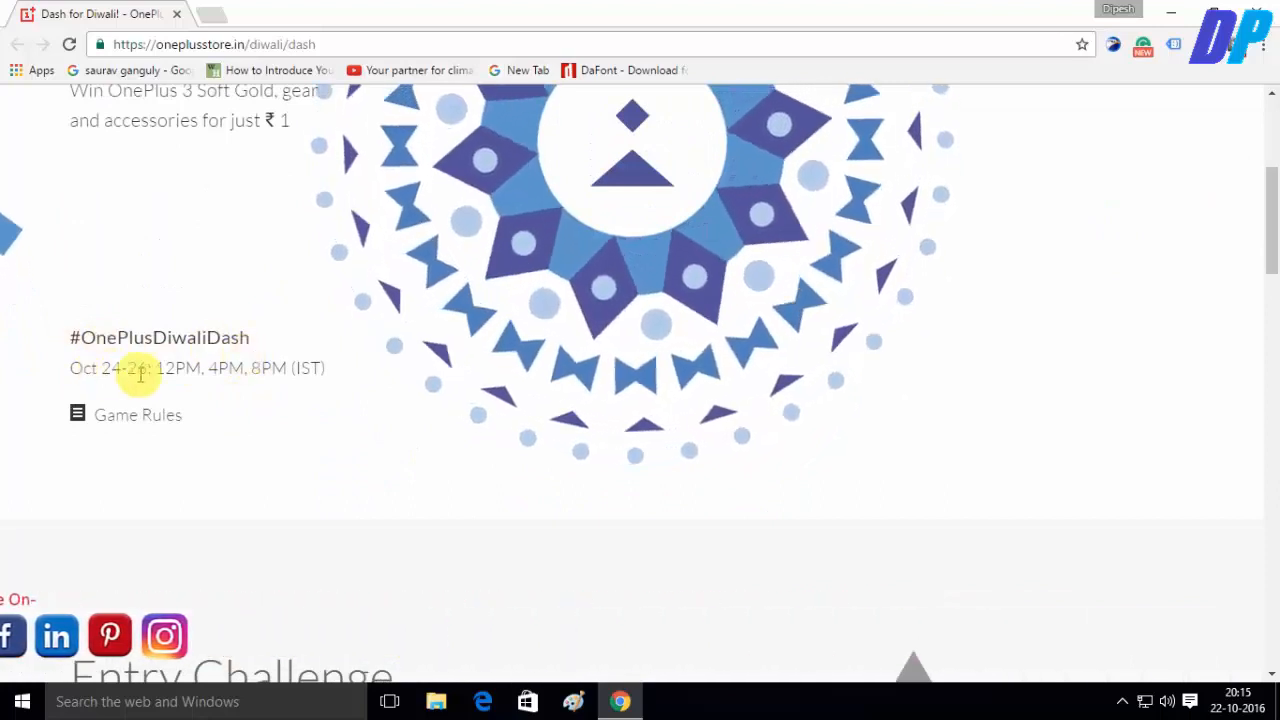
click(137, 414)
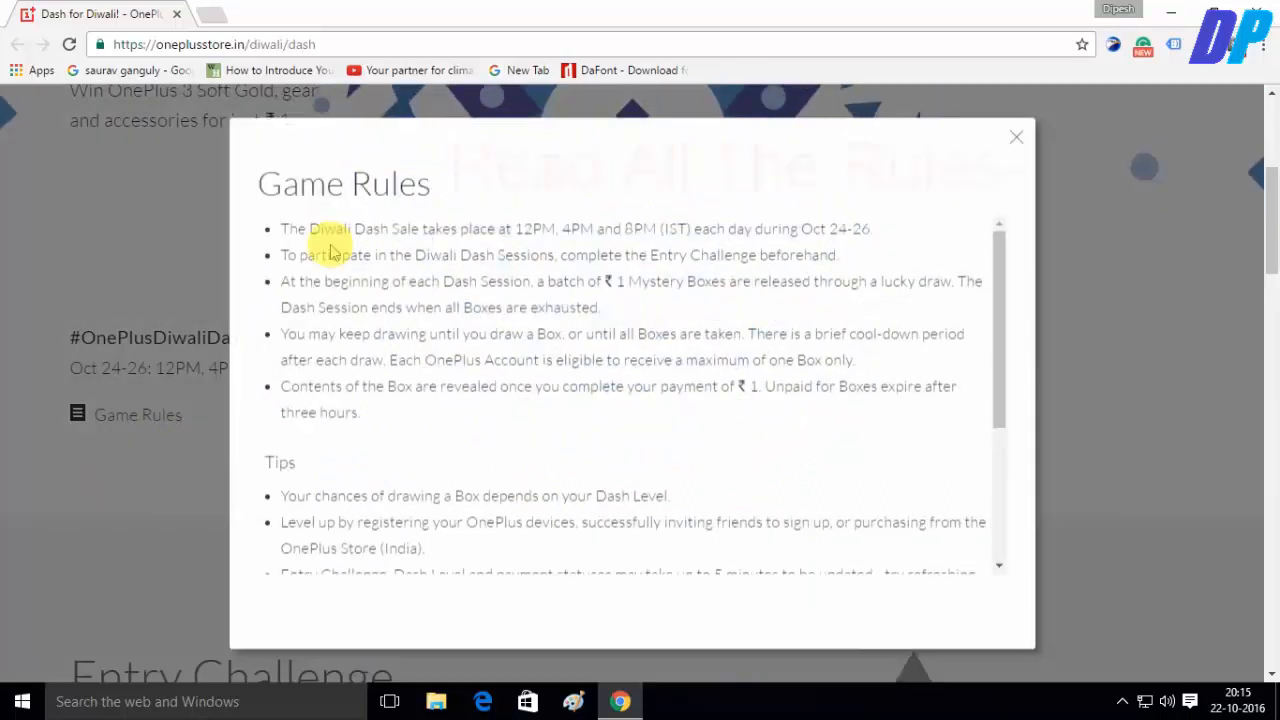
drag(281, 228, 595, 254)
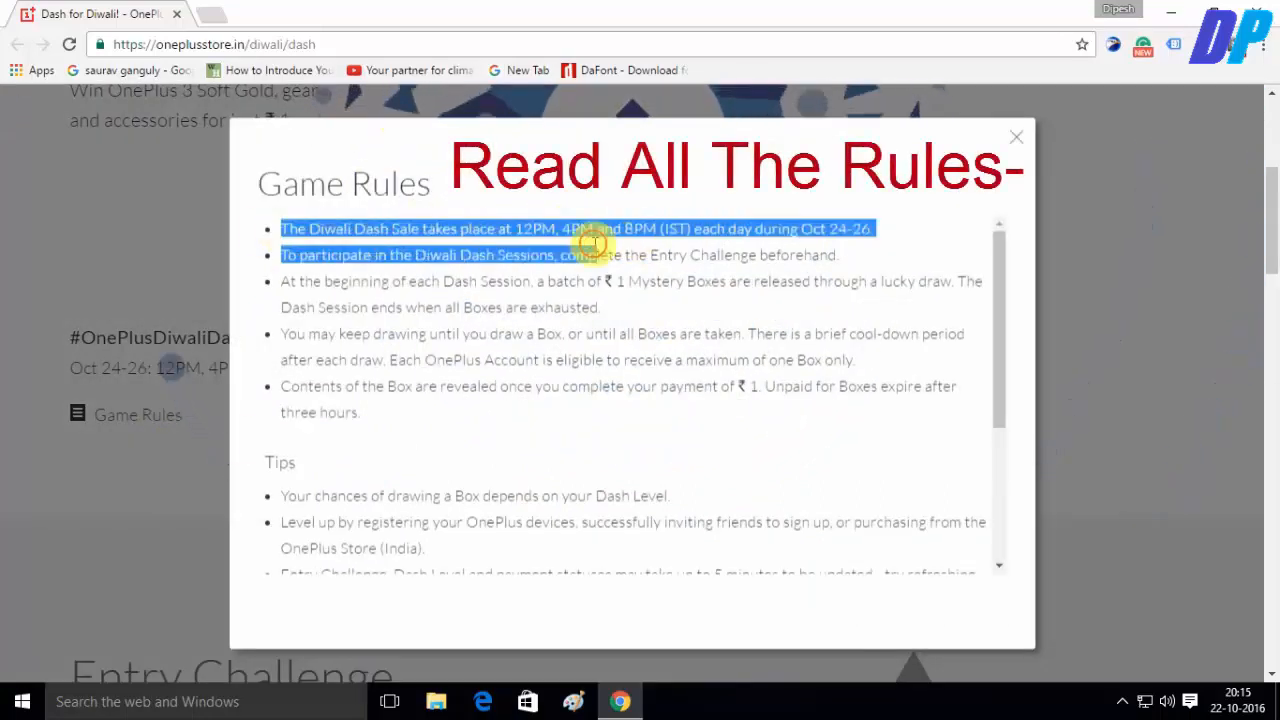
scroll(down, 3)
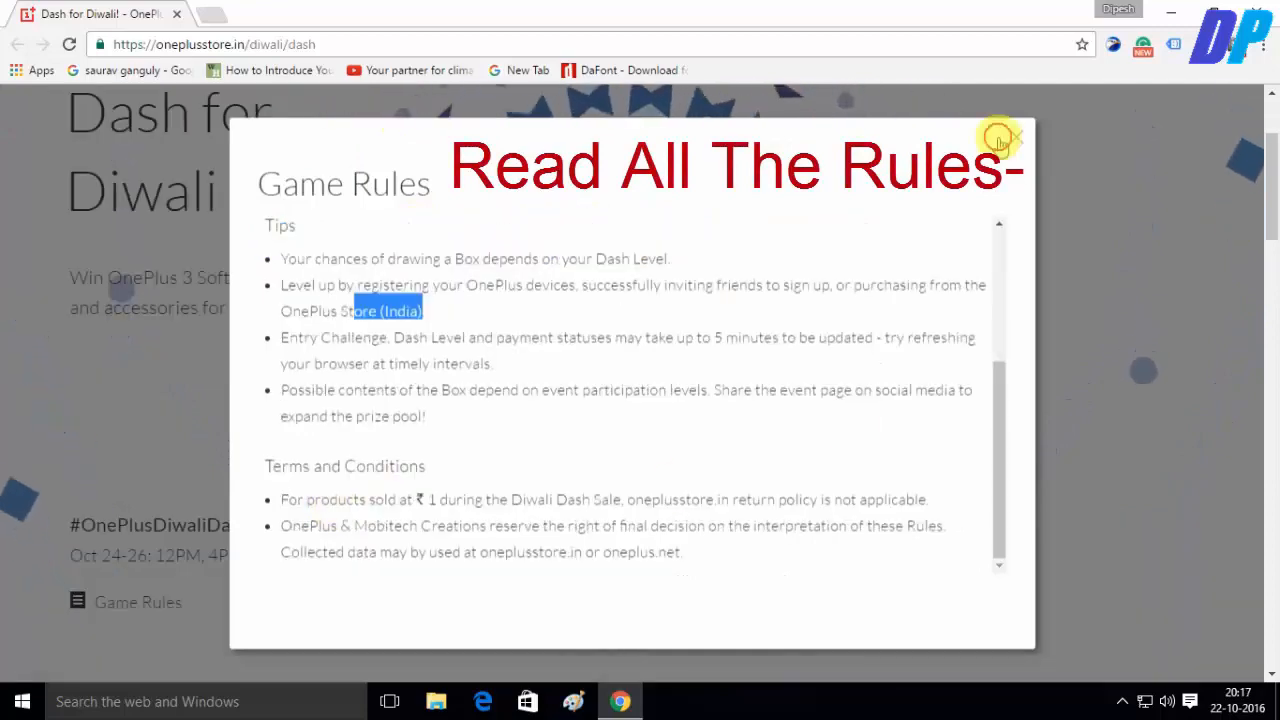
click(1002, 135)
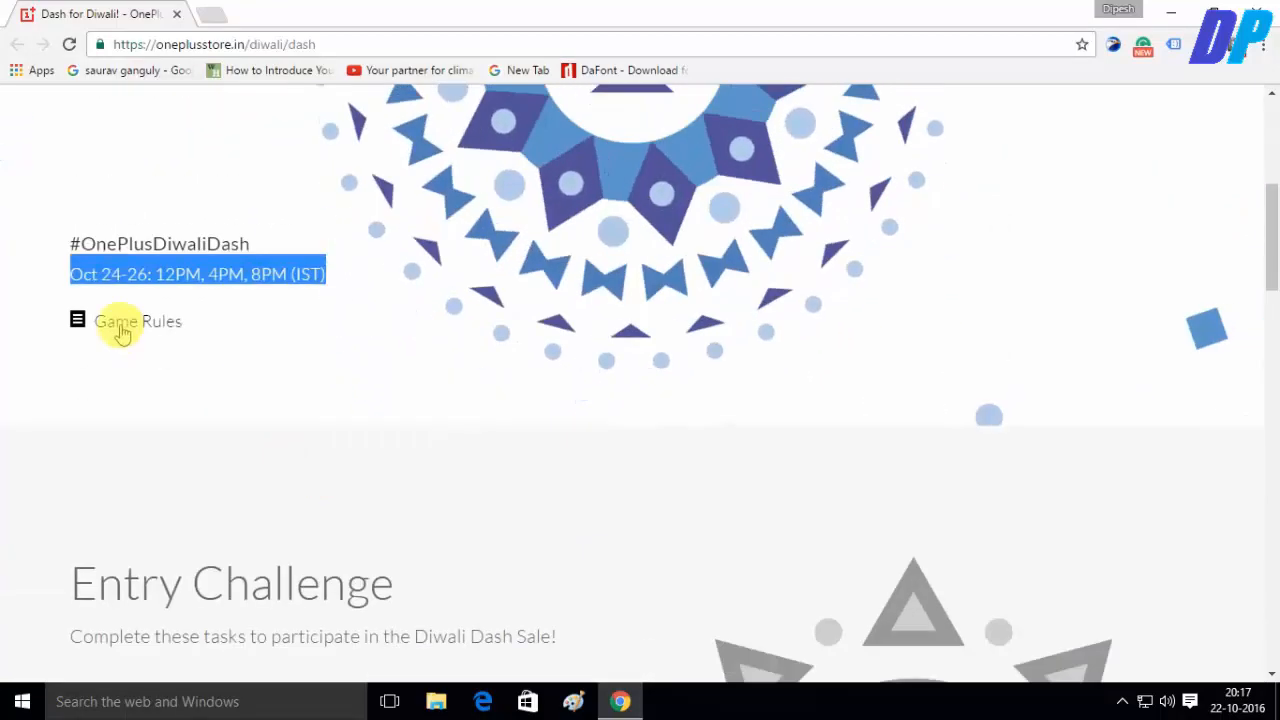
scroll(down, 3)
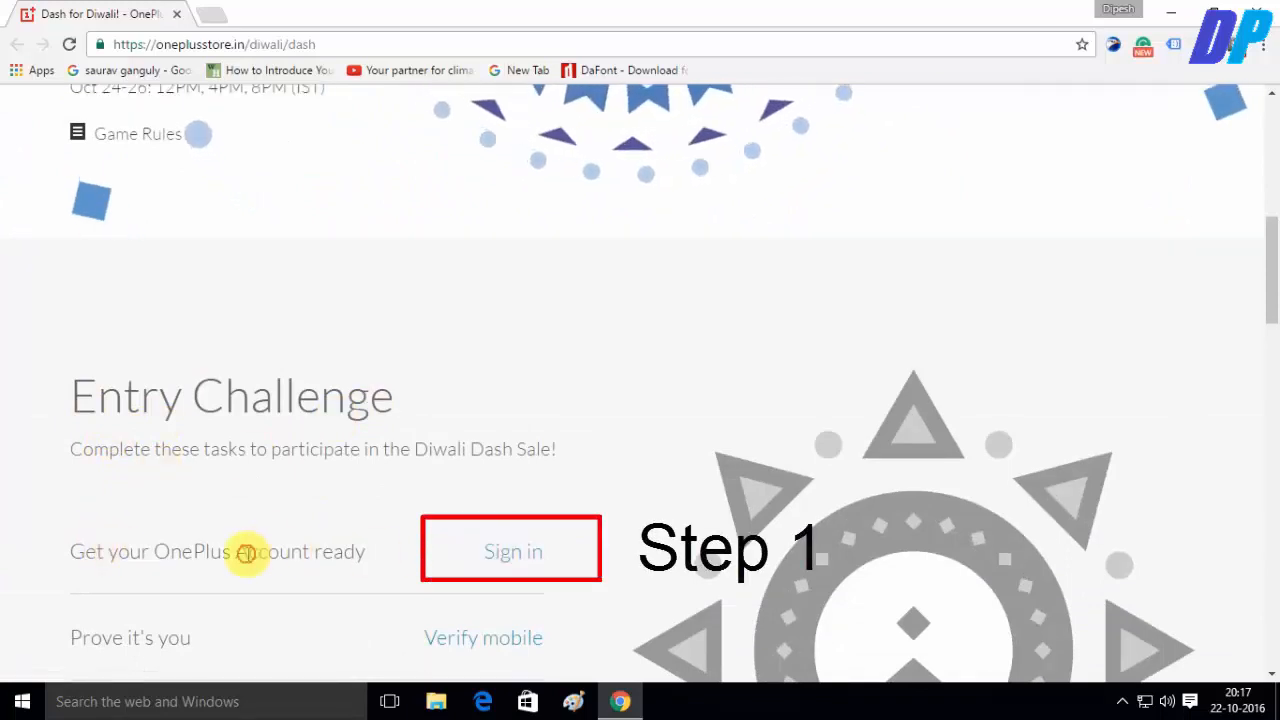
Go from Sign in on the OnePlus Account login page to the e-mail sign-up form.
click(512, 551)
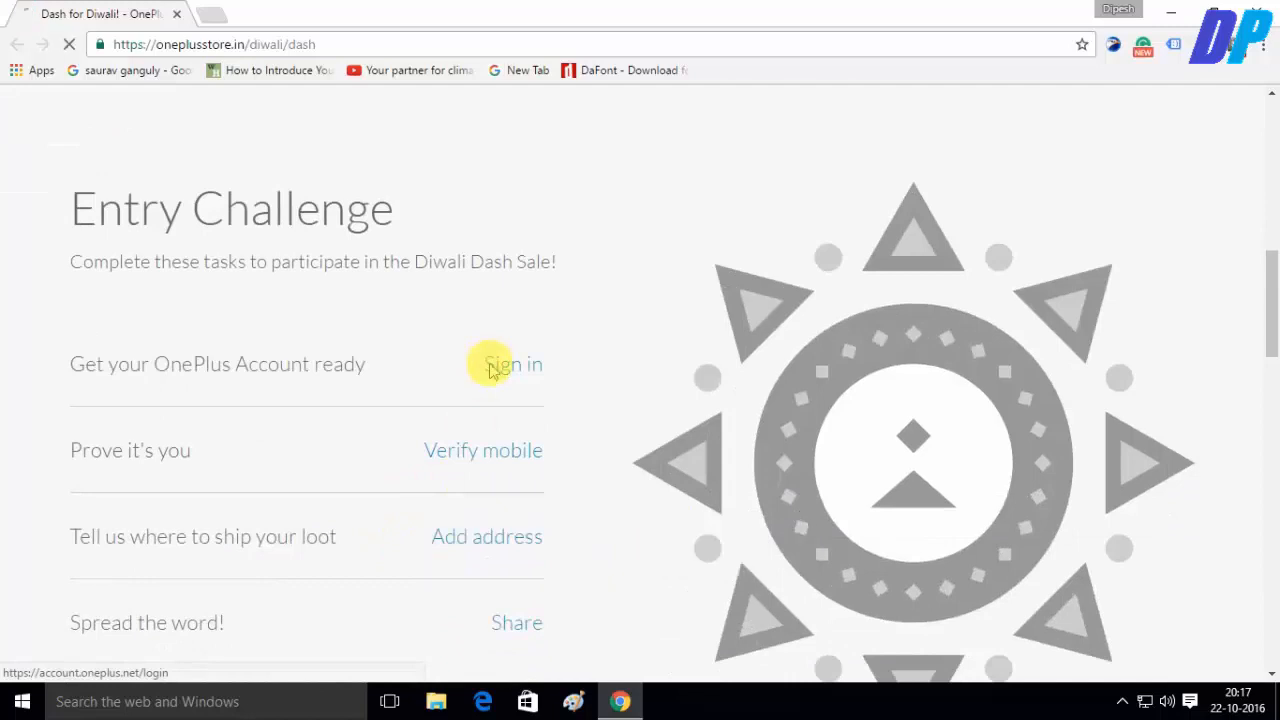
click(515, 365)
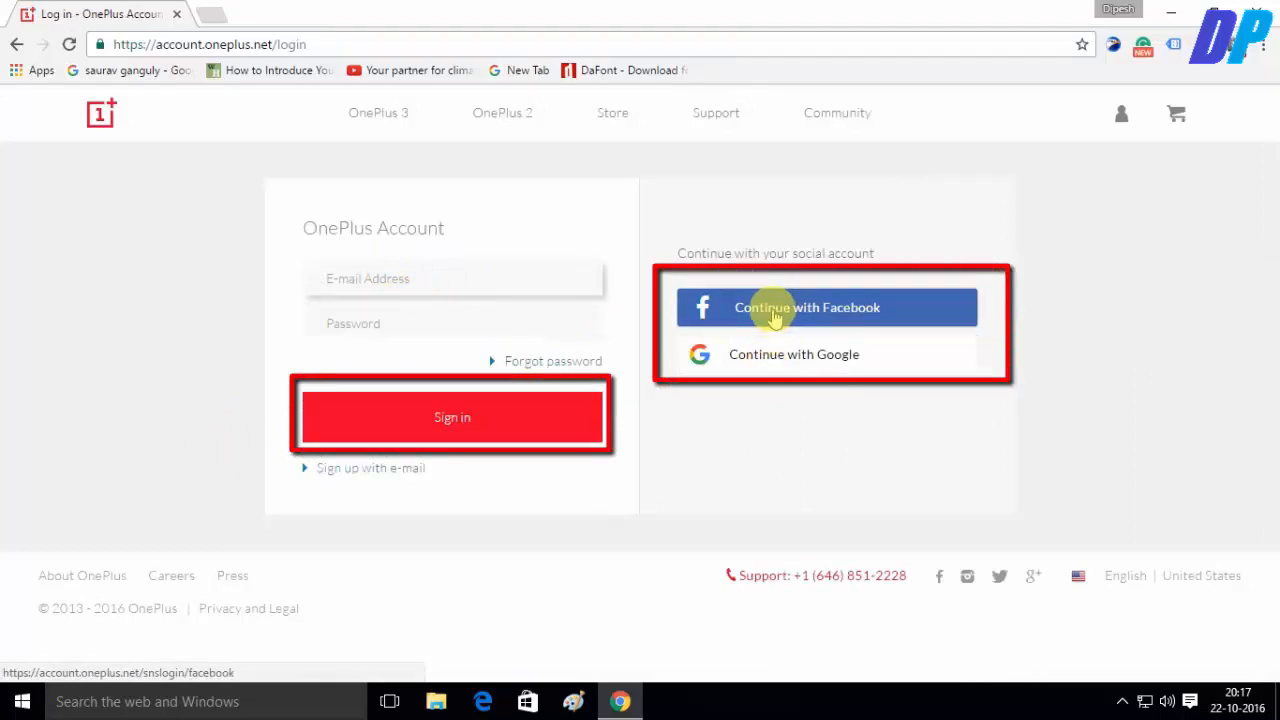
click(365, 468)
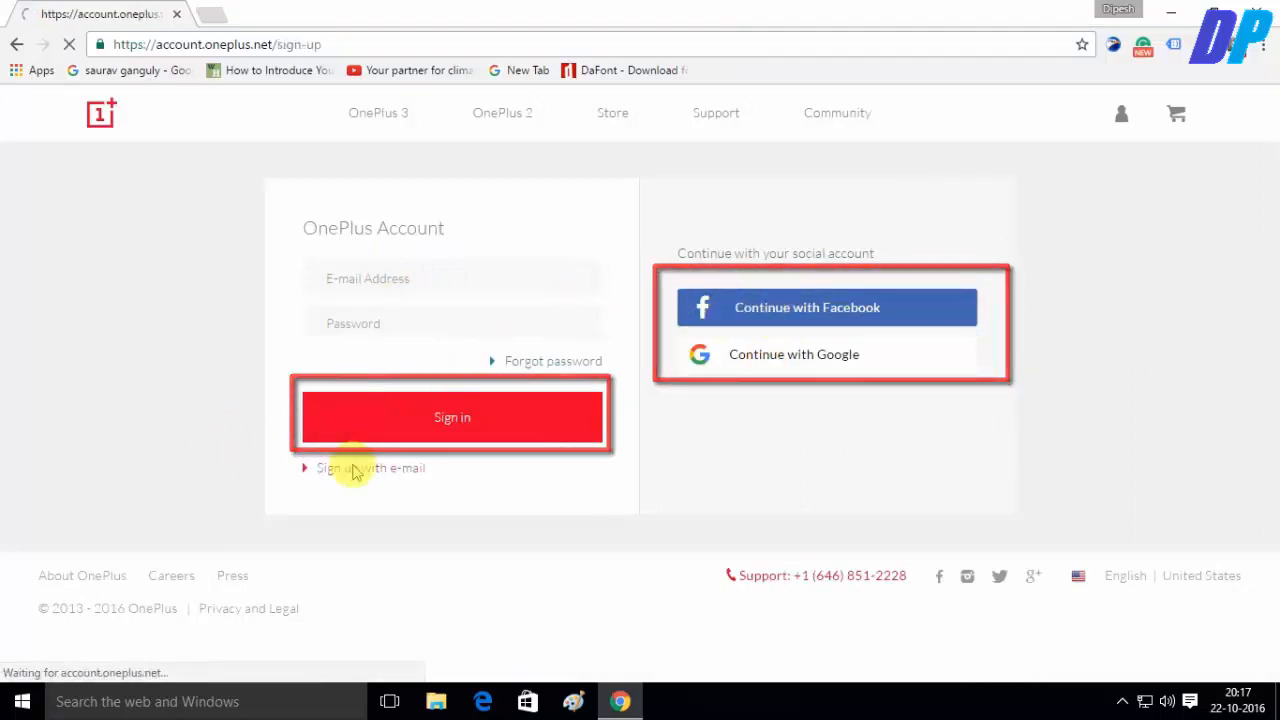
Submit the sign-up with reCAPTCHA, then resubmit with a changed username after rejection.
click(367, 468)
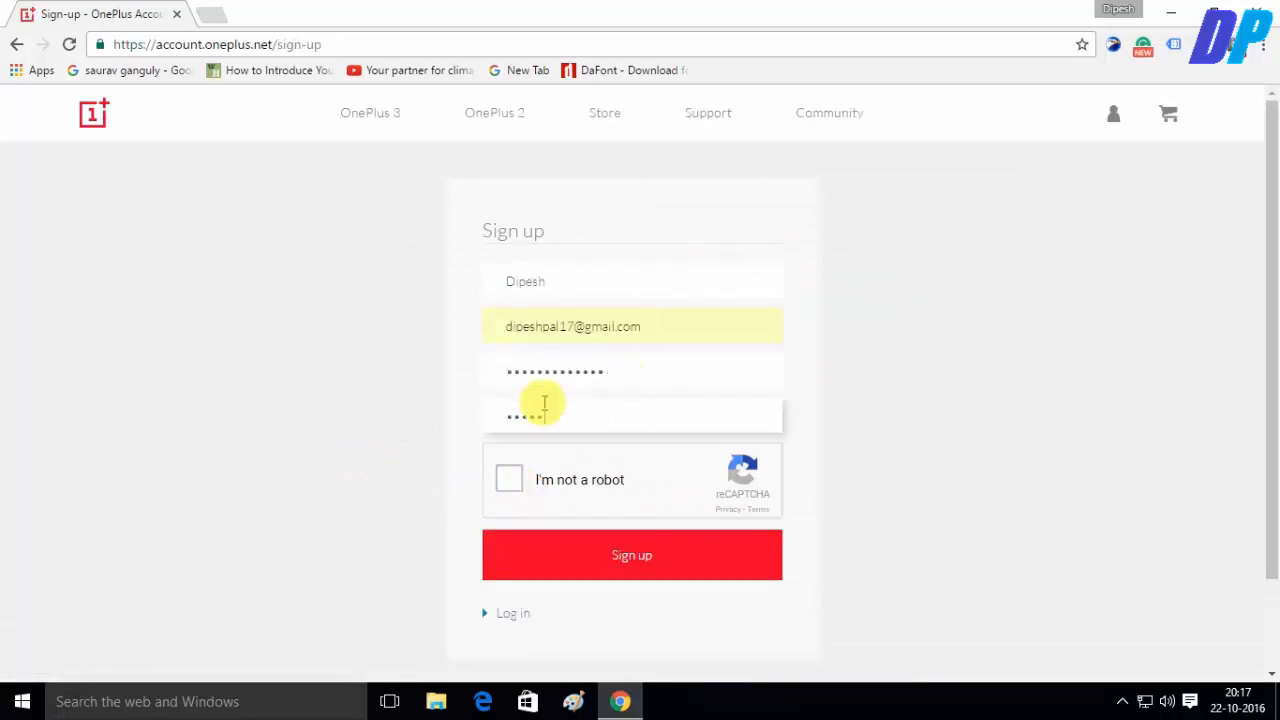
click(632, 554)
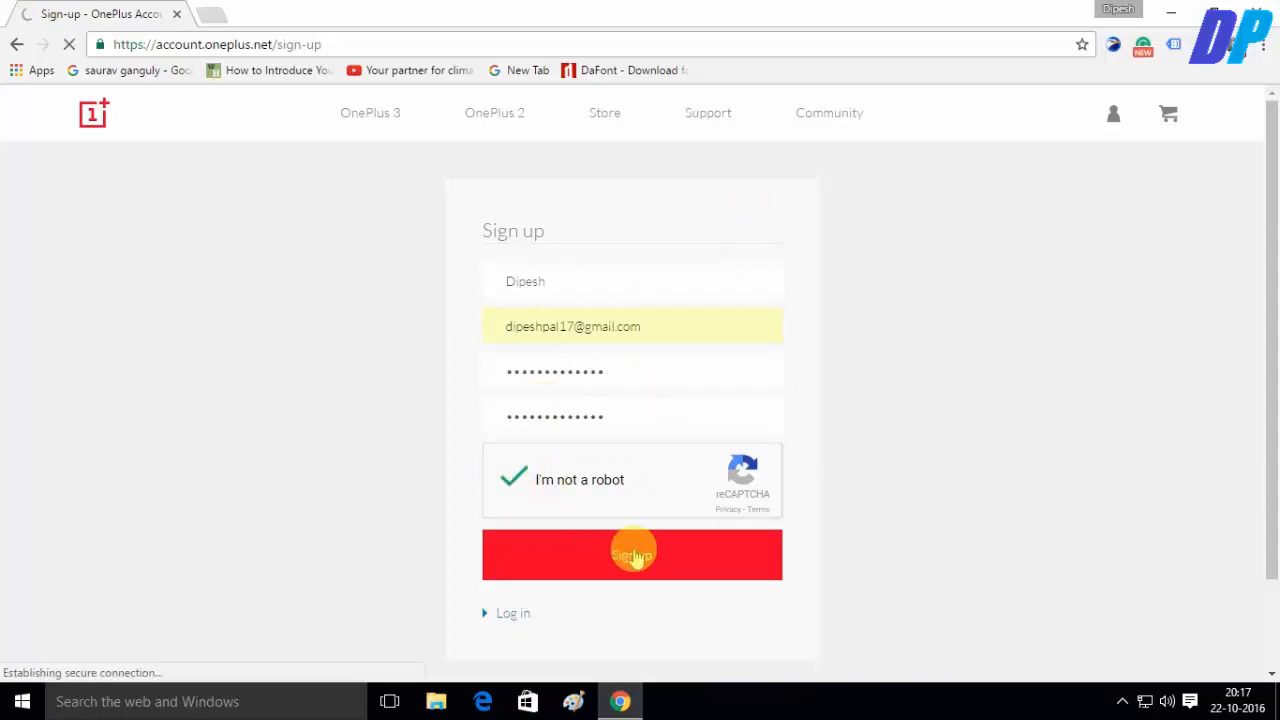
click(632, 554)
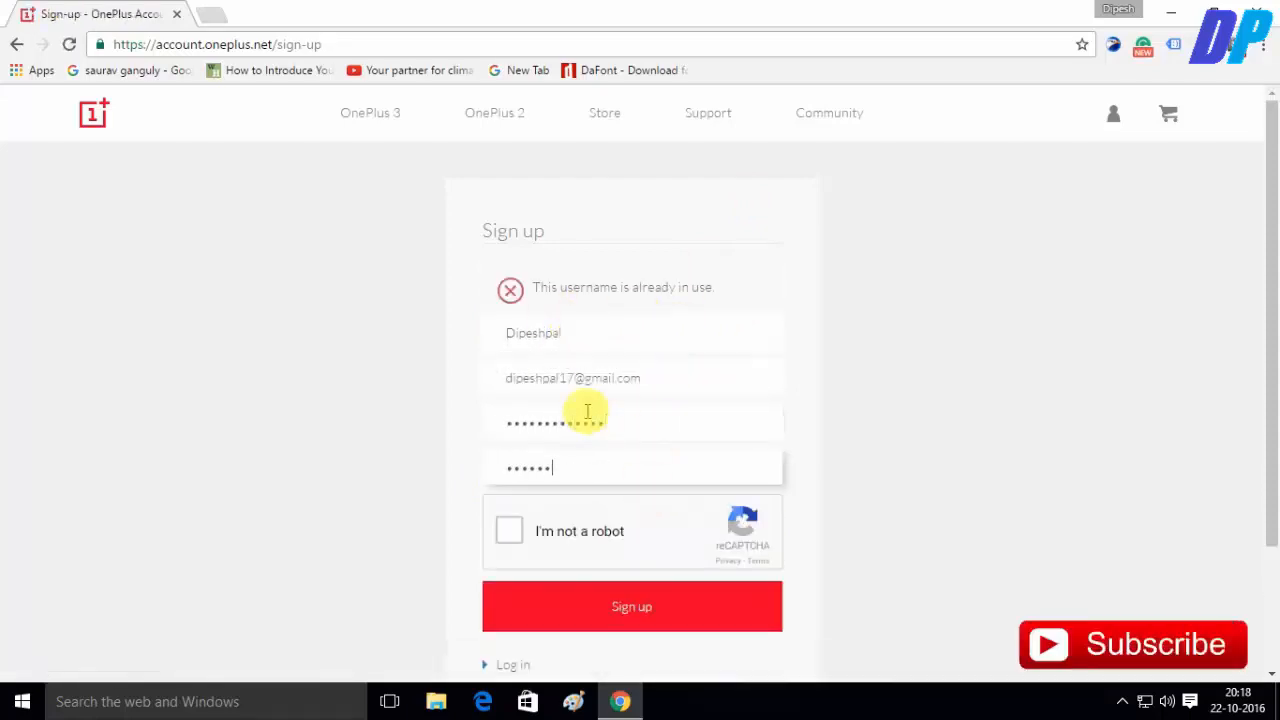
click(631, 606)
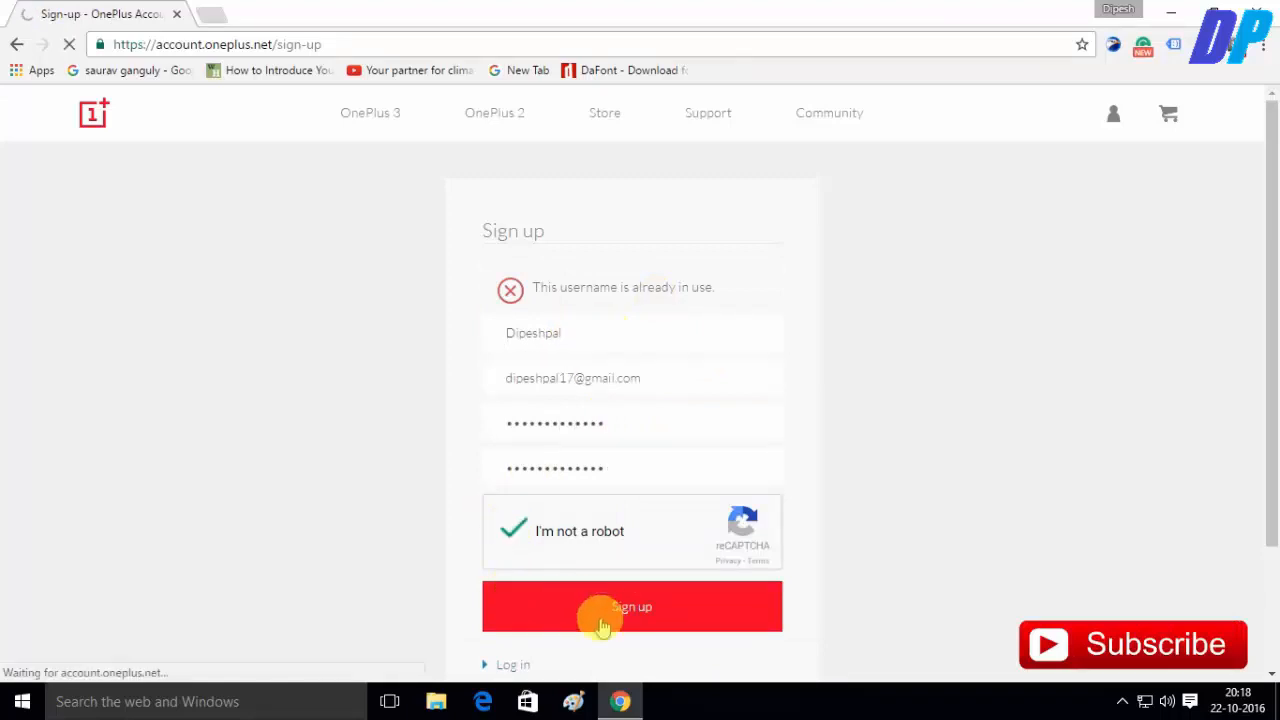
click(632, 607)
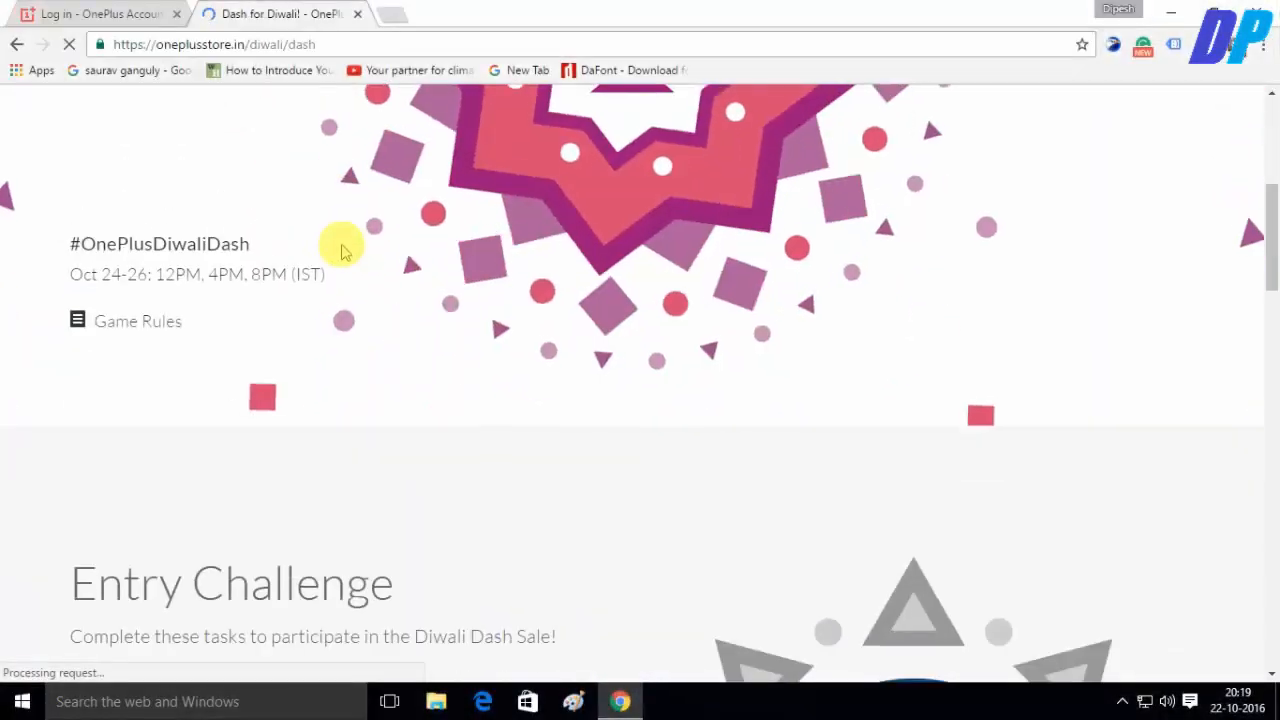
Verify the phone number with the received code, checking the account and Prove it's you tasks.
scroll(down, 3)
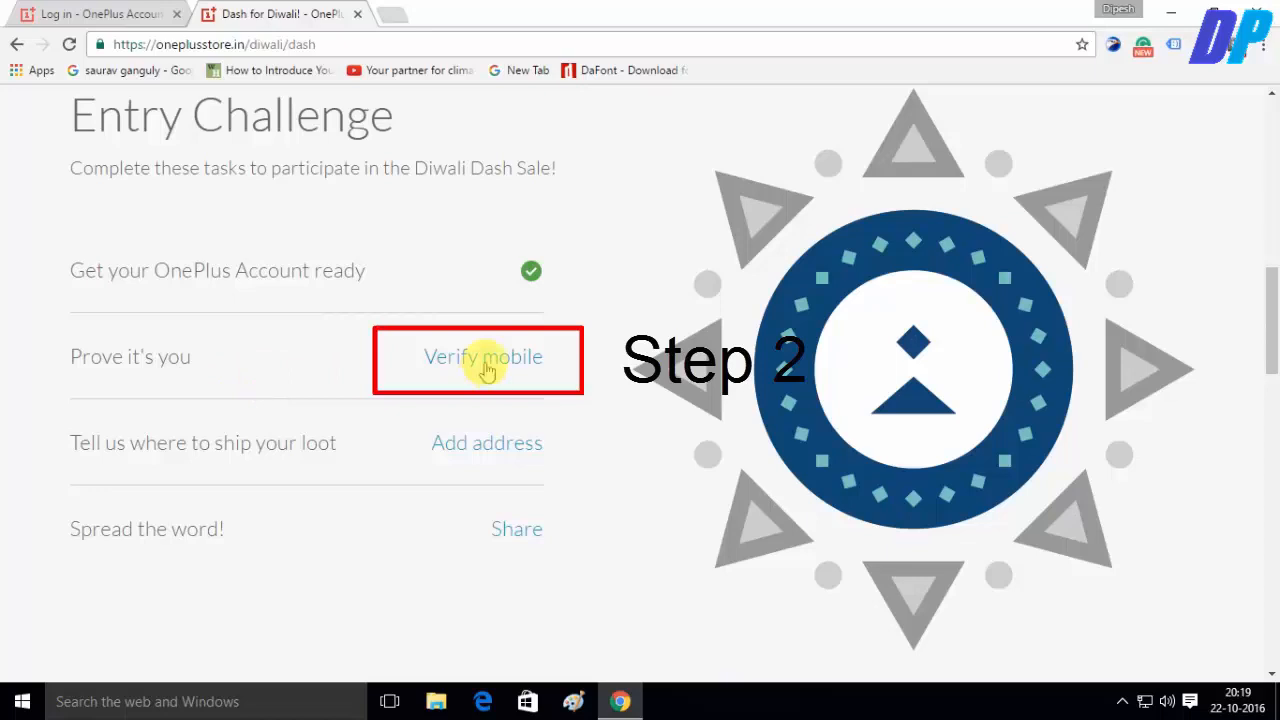
click(481, 360)
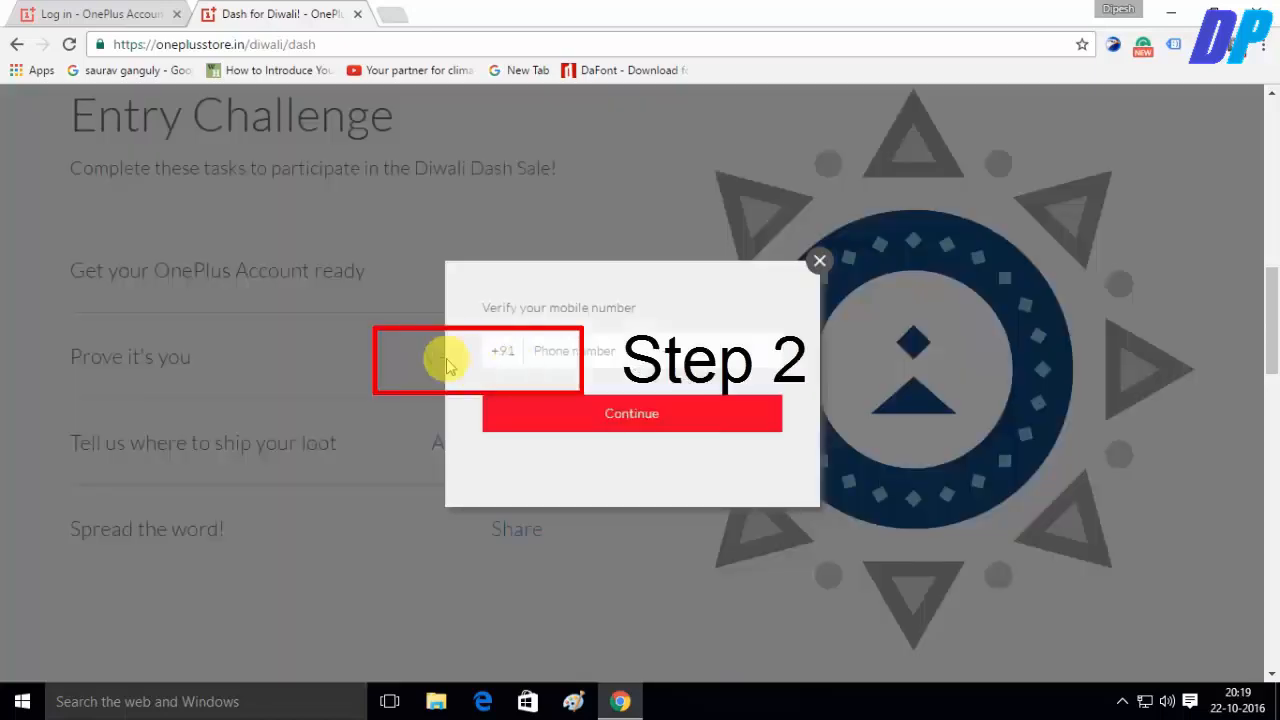
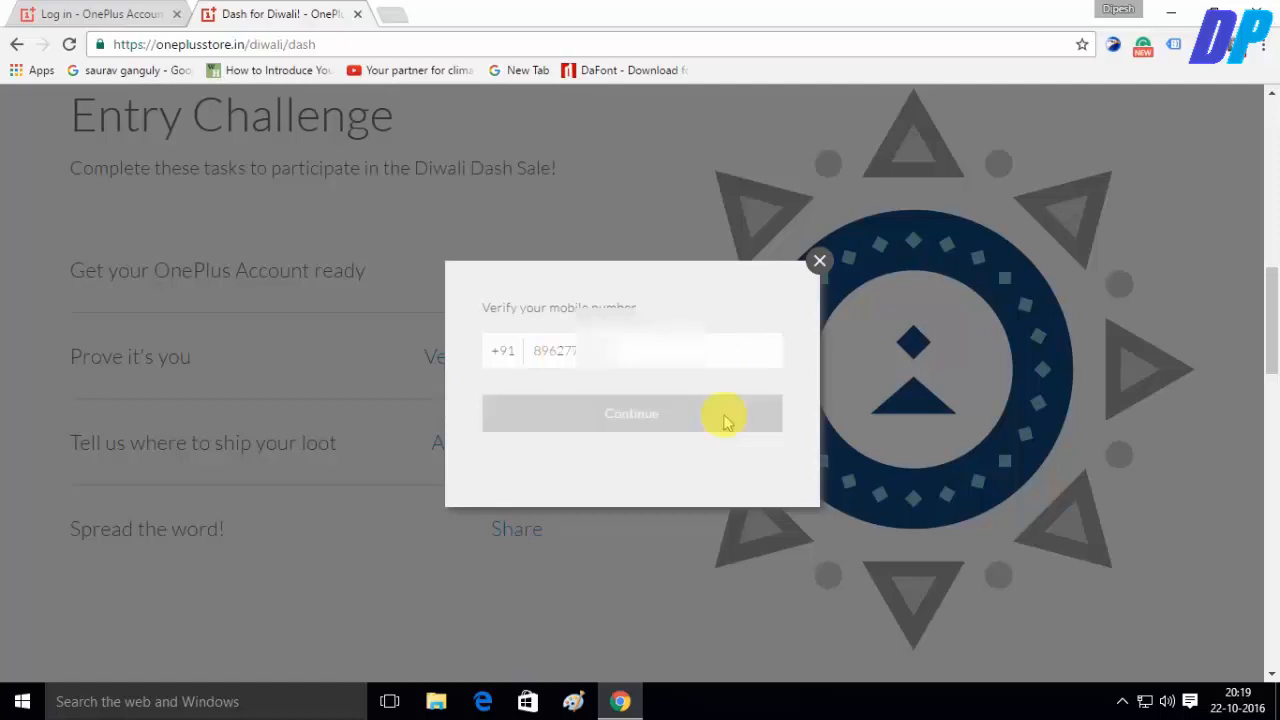
click(631, 413)
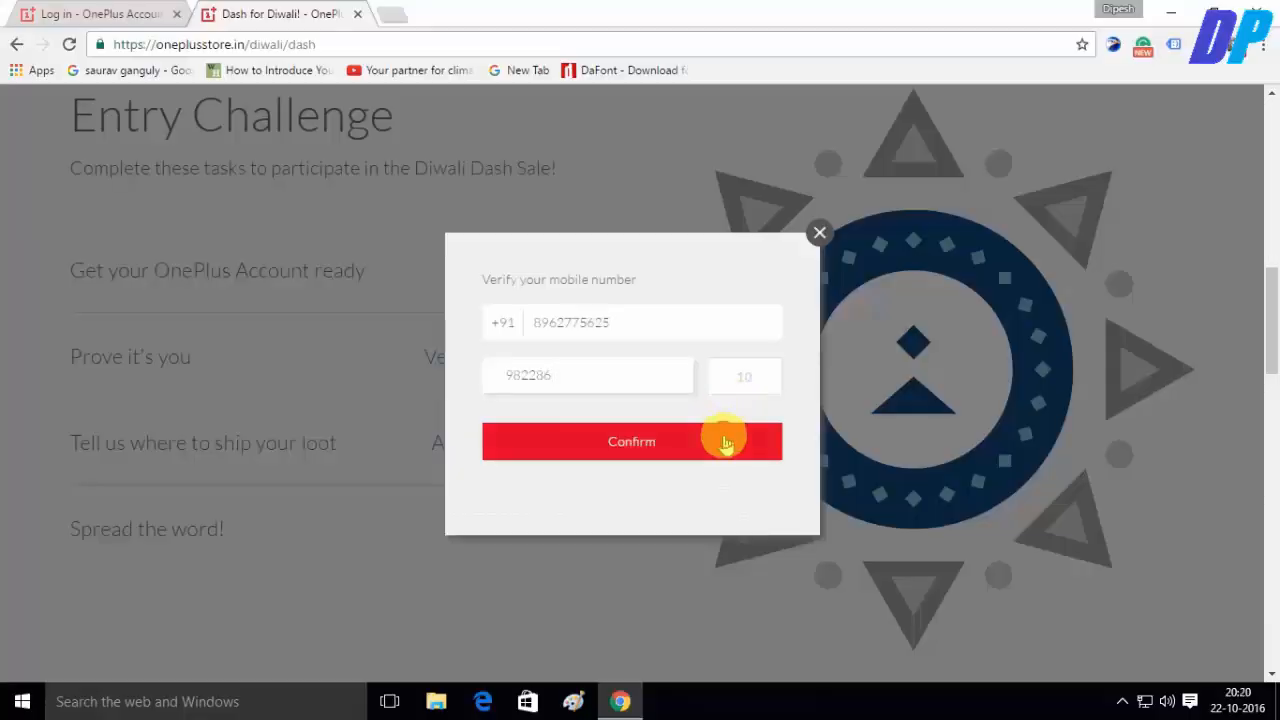
click(631, 441)
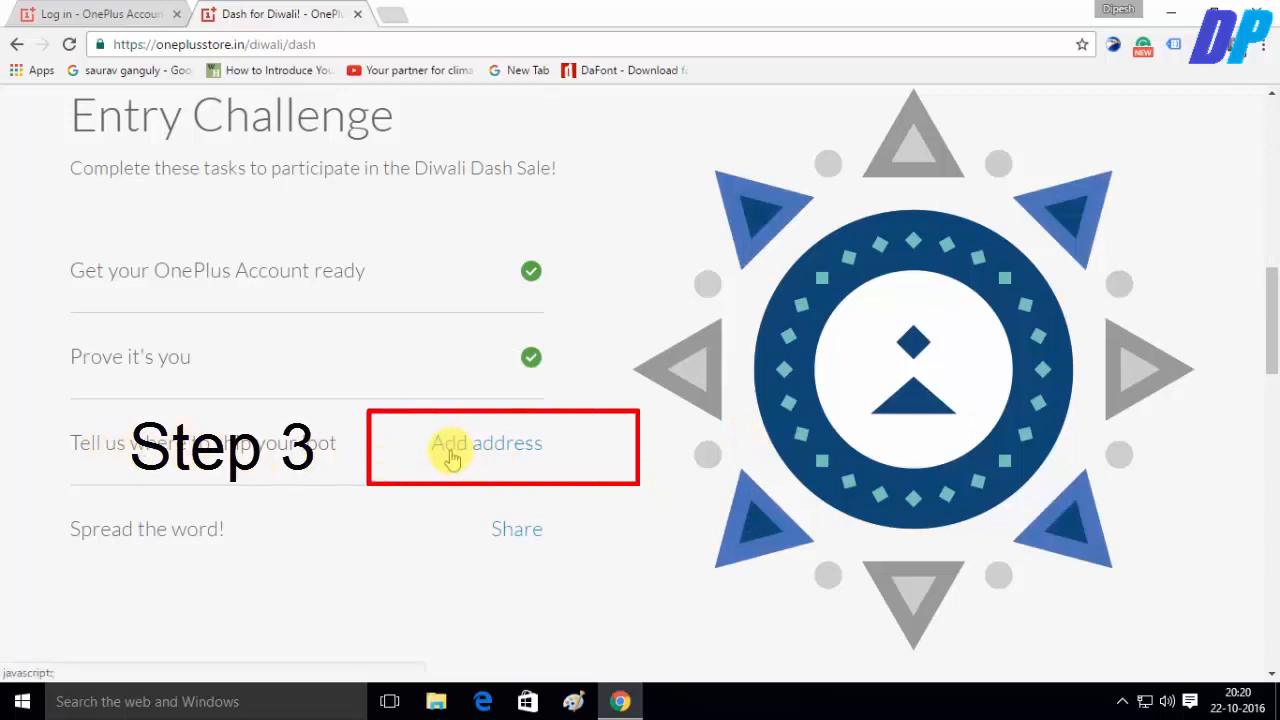
click(488, 443)
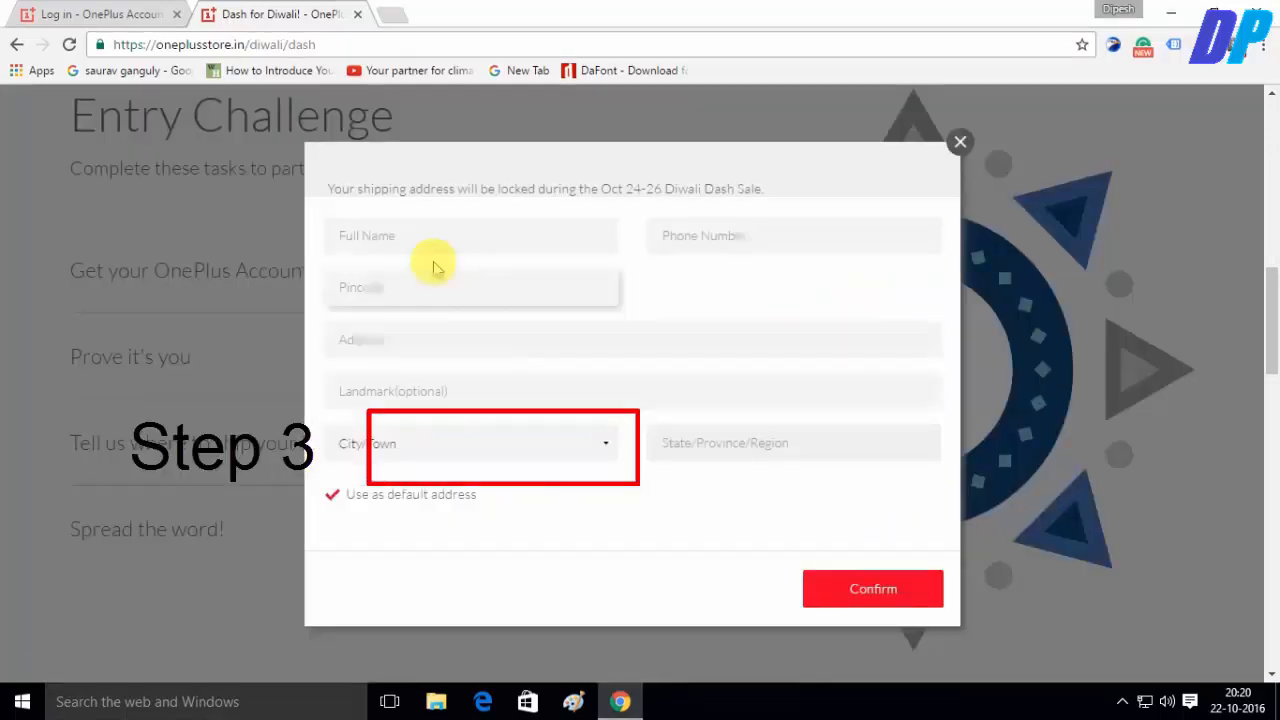
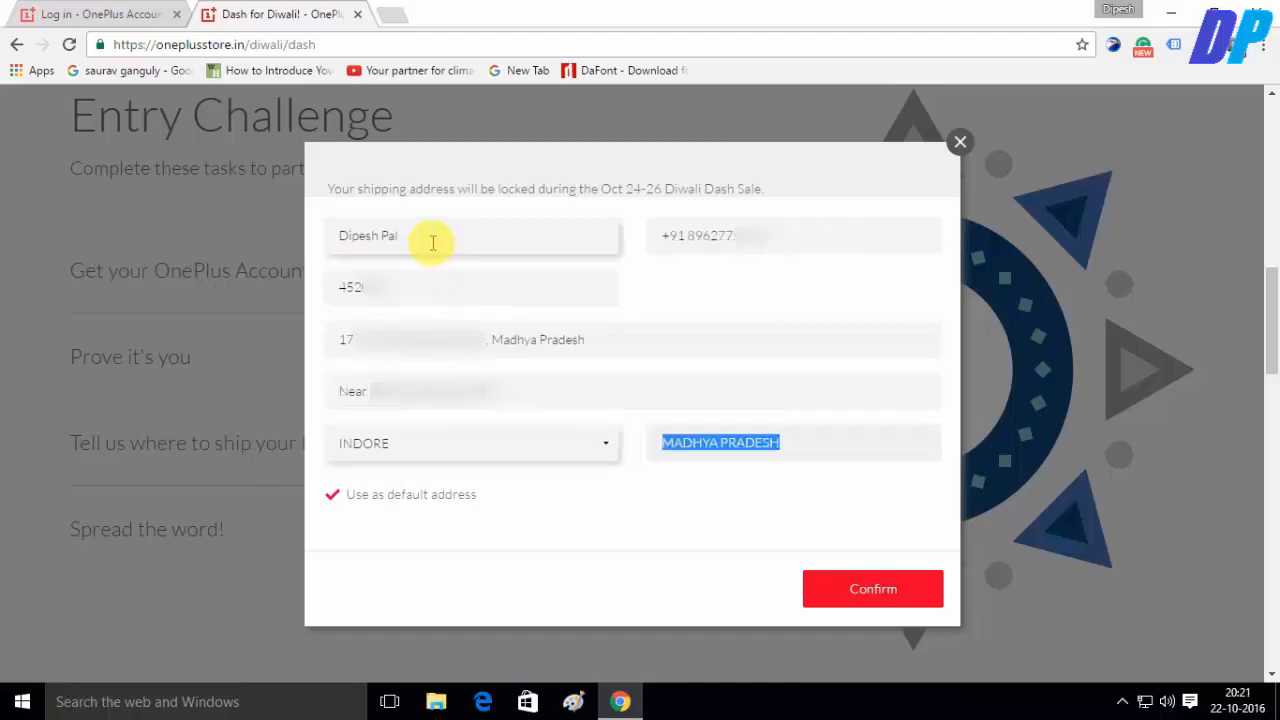
click(872, 588)
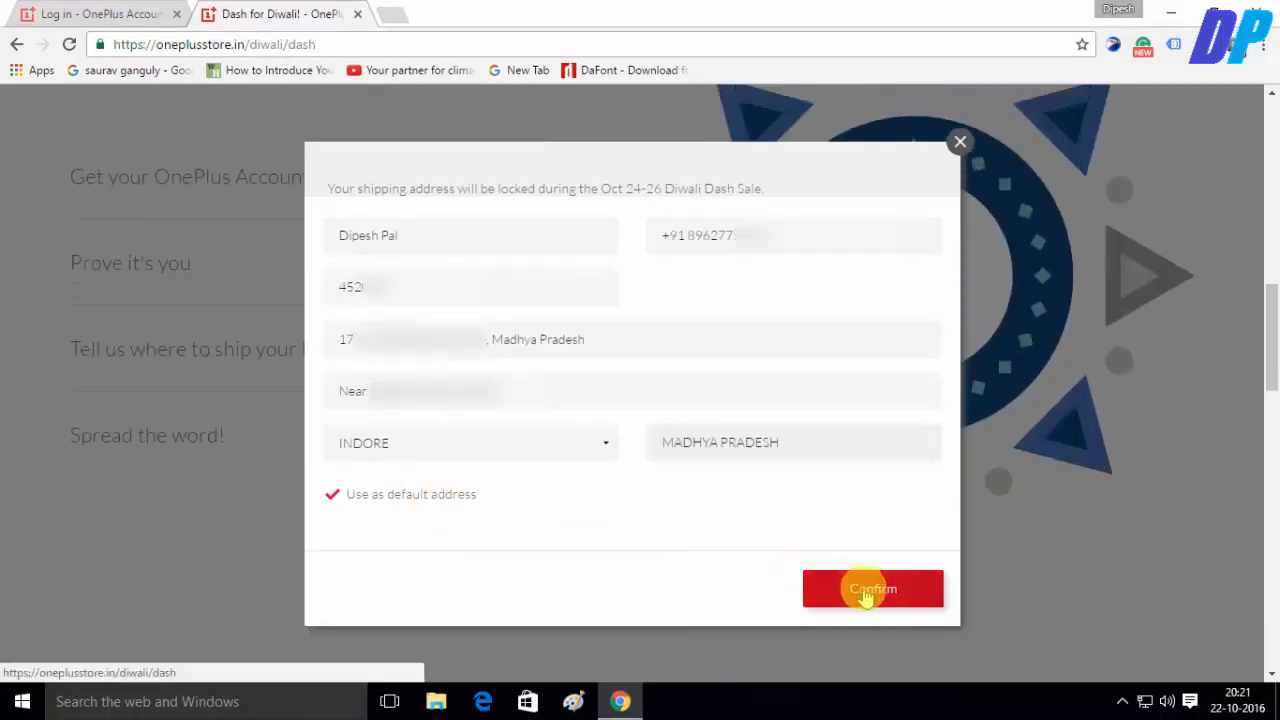
click(872, 588)
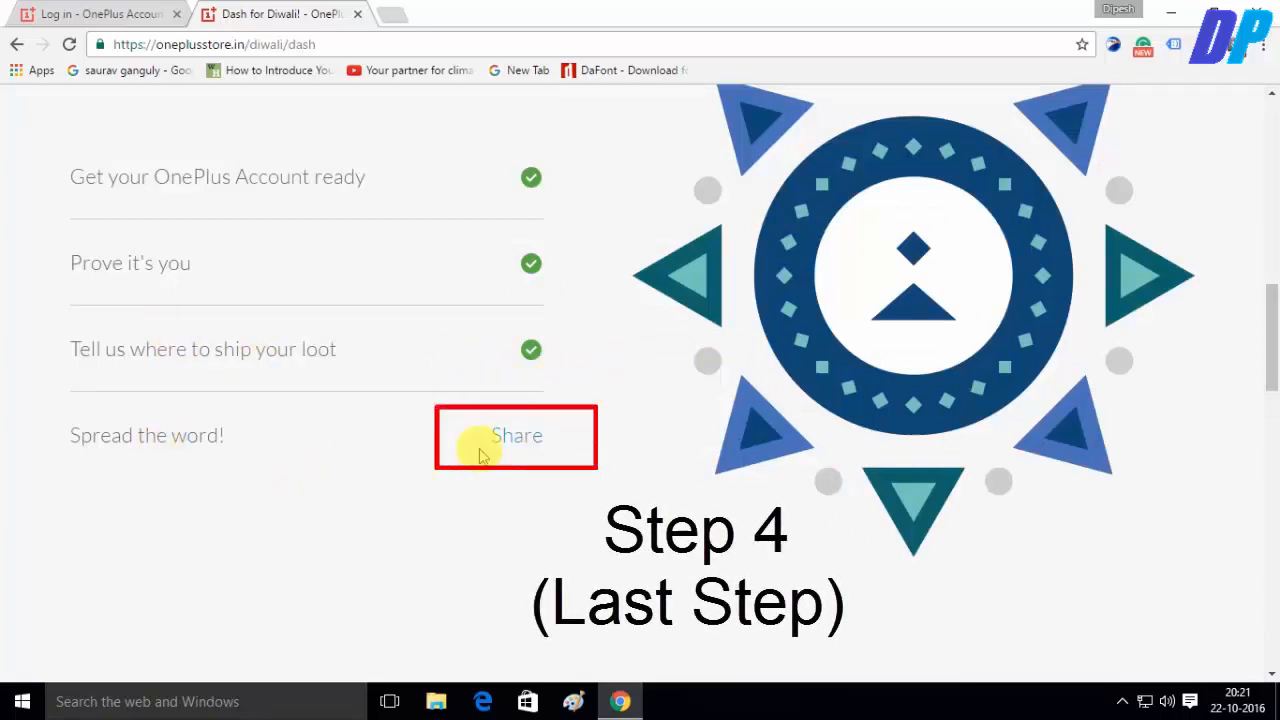
click(515, 437)
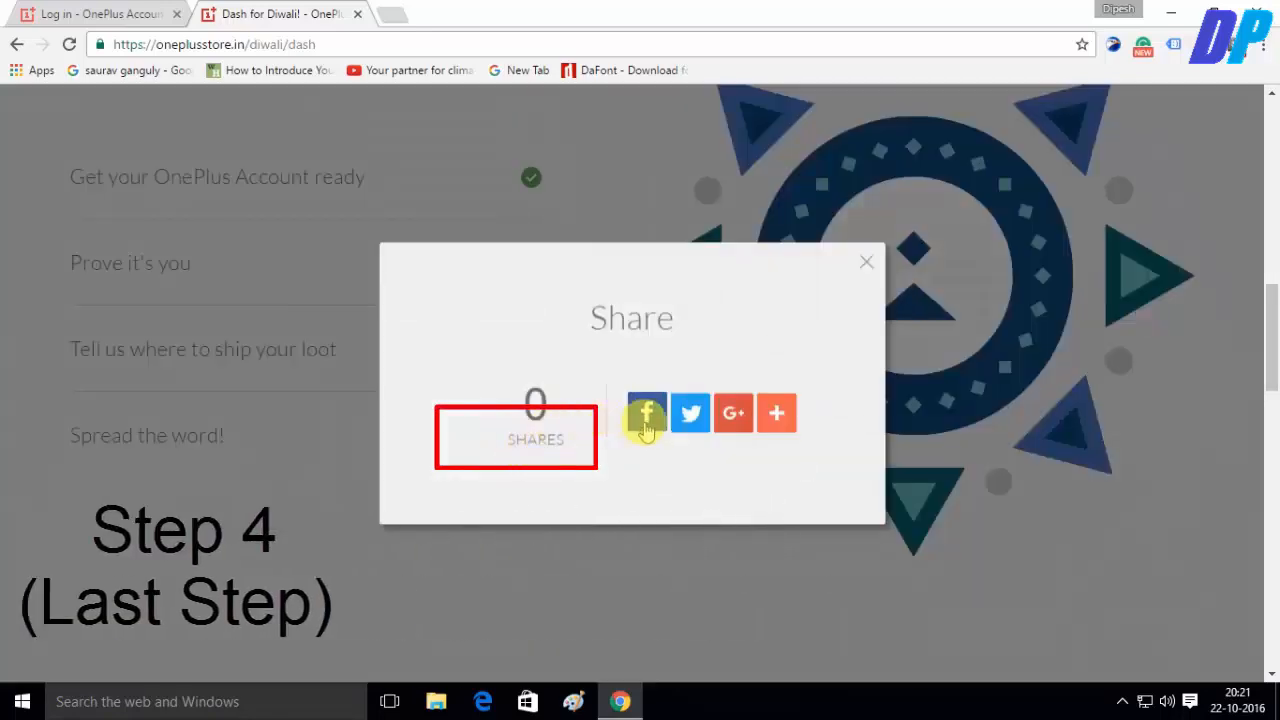